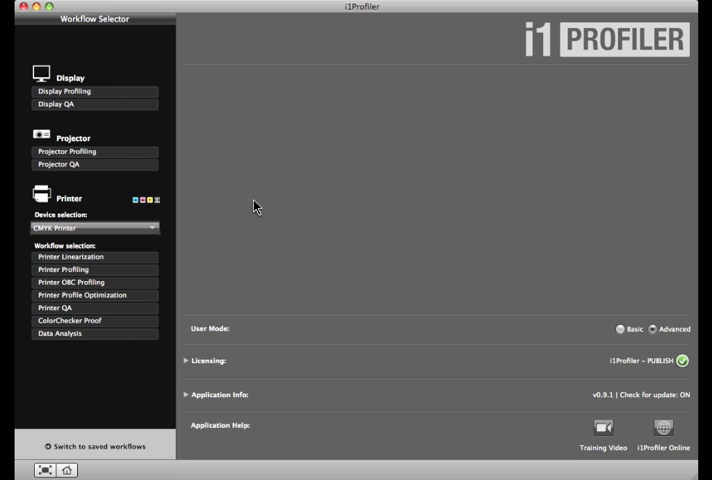
mouse_move(120, 262)
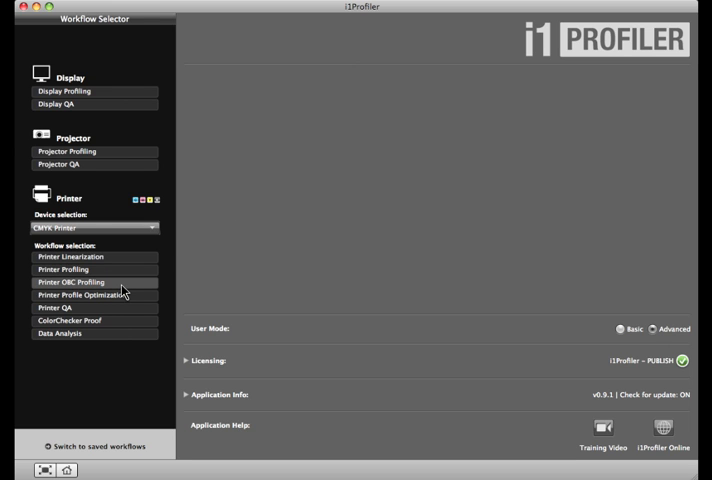
mouse_move(124, 300)
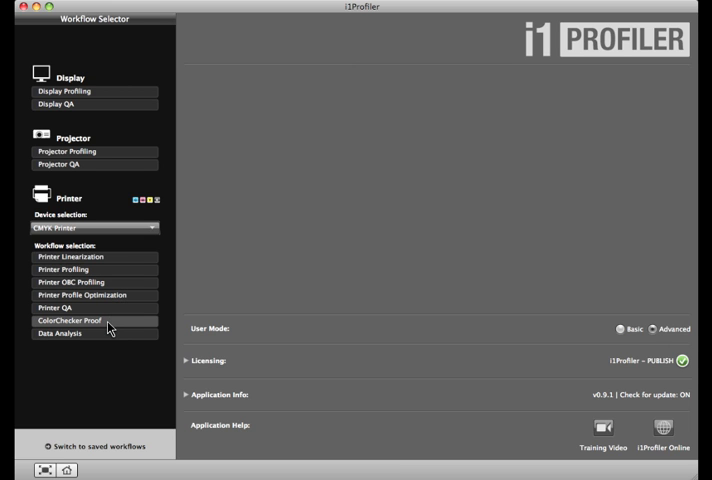
mouse_move(600, 428)
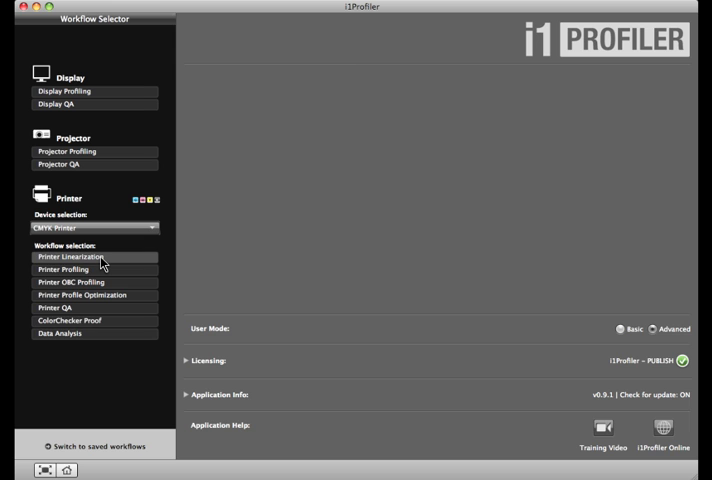
Start Printer Linearization, review the 217-patch CMYK set and move to the Test Chart step
click(62, 268)
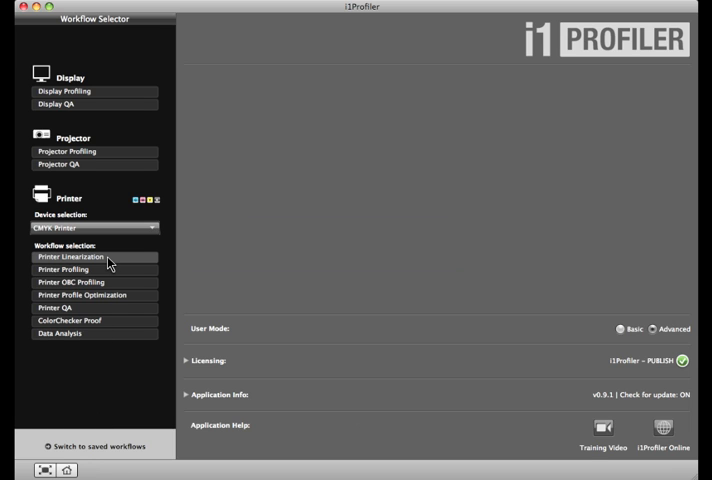
click(78, 256)
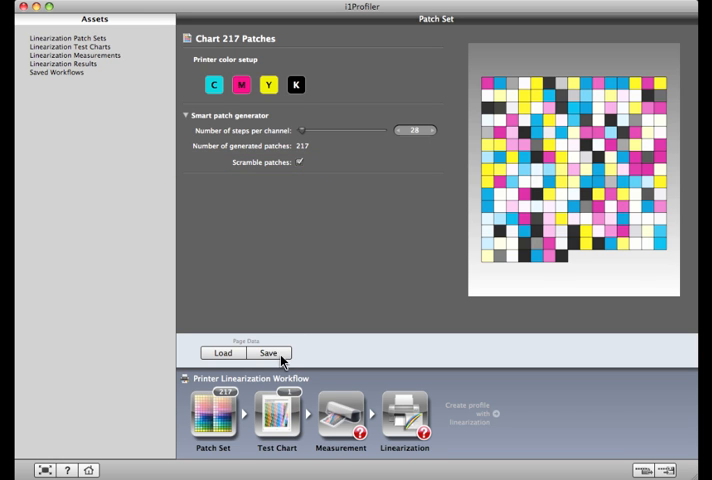
click(276, 416)
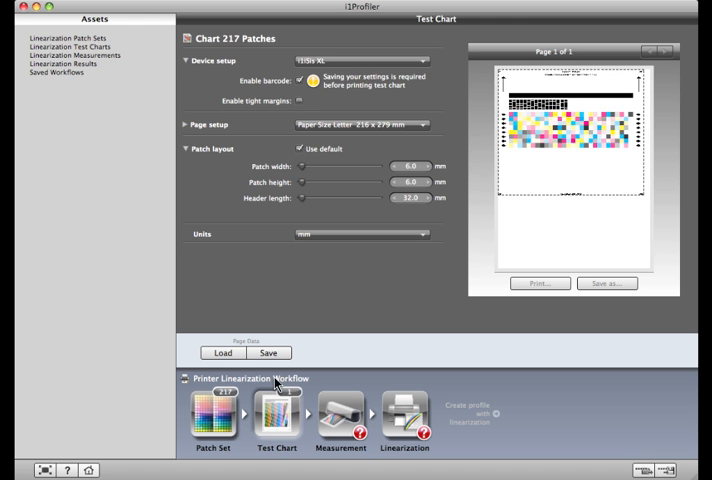
Save the chart as Chart 217 Patches in the LinearizationTestCharts folder
click(268, 352)
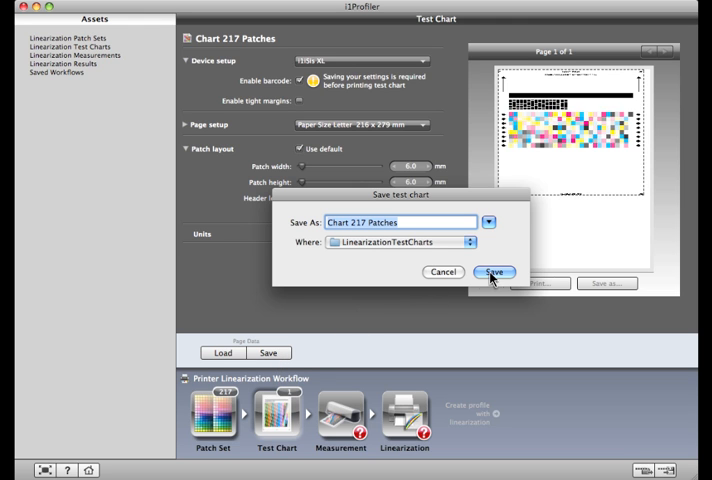
click(494, 276)
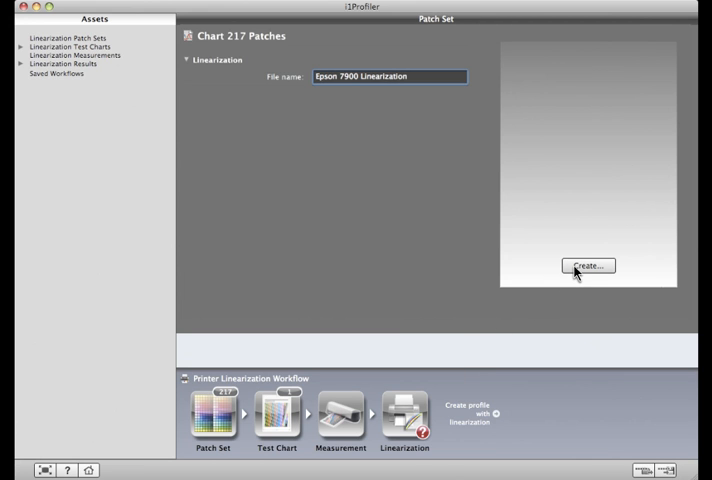
Create the linearization file named Epson 7900 Linearization
click(588, 264)
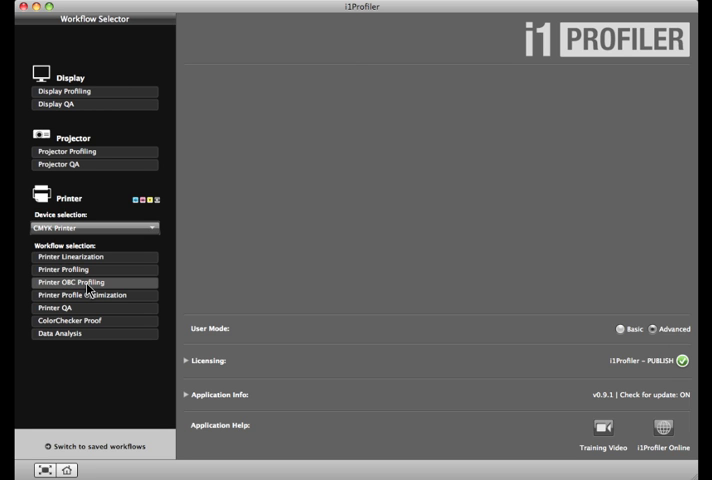
Return to the Workflow Selector and point at Printer OBC Profiling
click(90, 282)
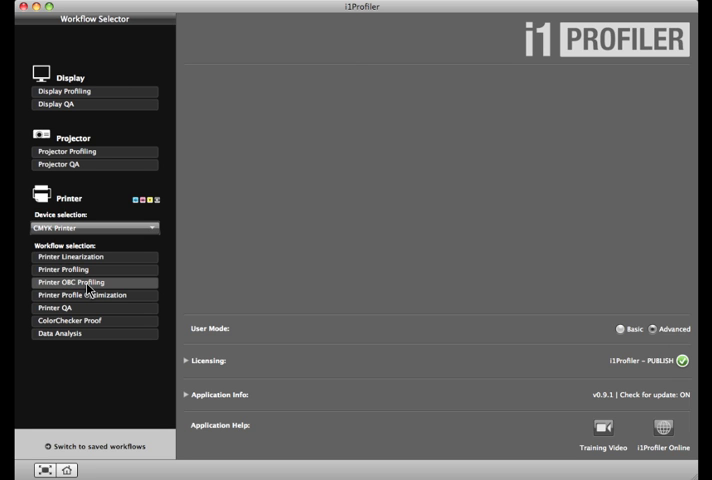
Launch Printer OBC Profiling at its Measurement step for Epson 7900 Luster 2000 Patch
click(92, 282)
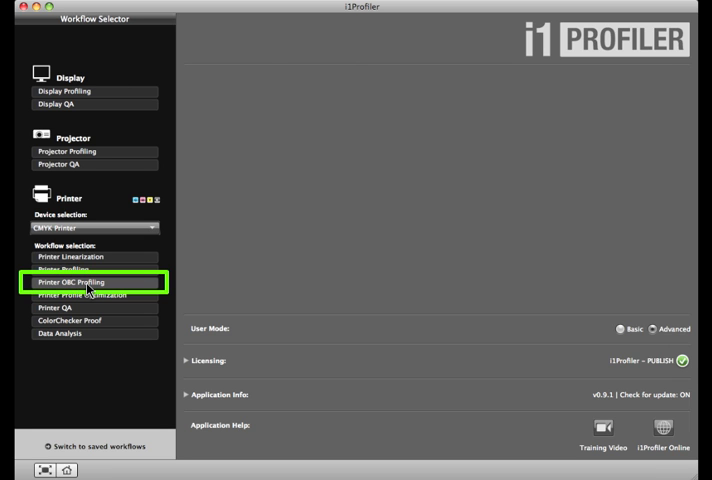
click(80, 280)
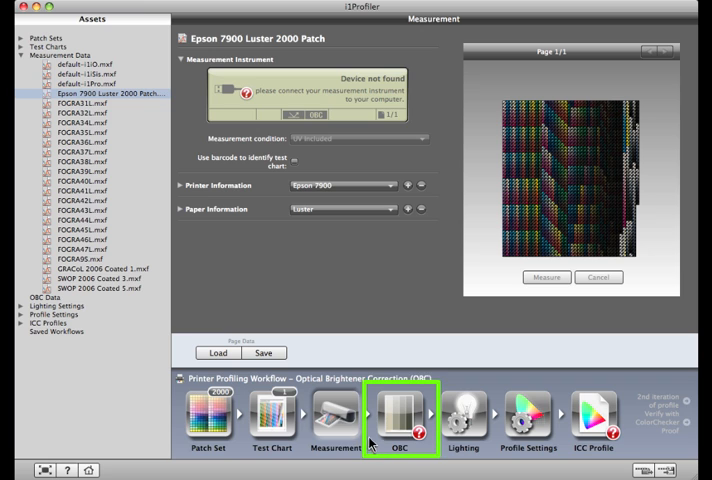
mouse_move(380, 444)
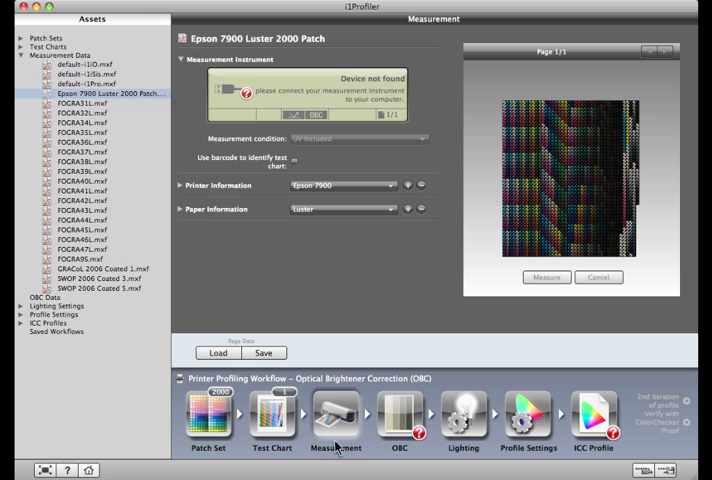
mouse_move(244, 456)
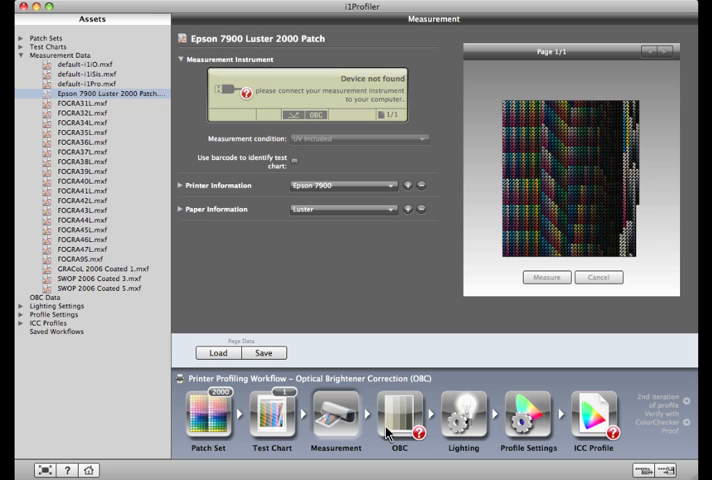
Move to the OBC step and generate the optical brightener test chart for Luster paper
click(392, 424)
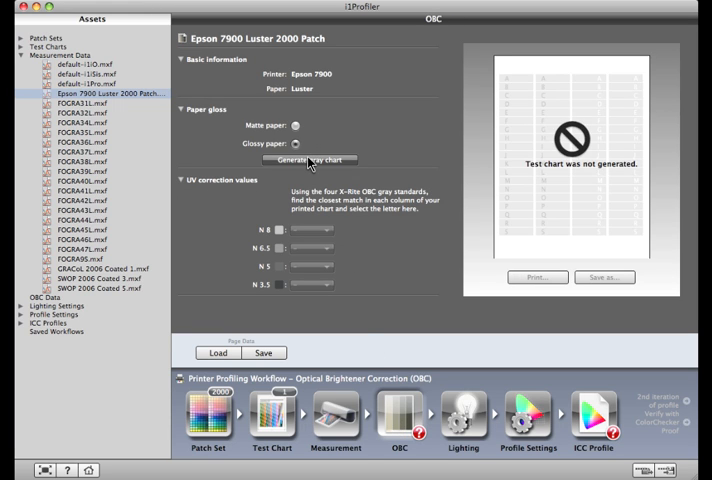
click(312, 160)
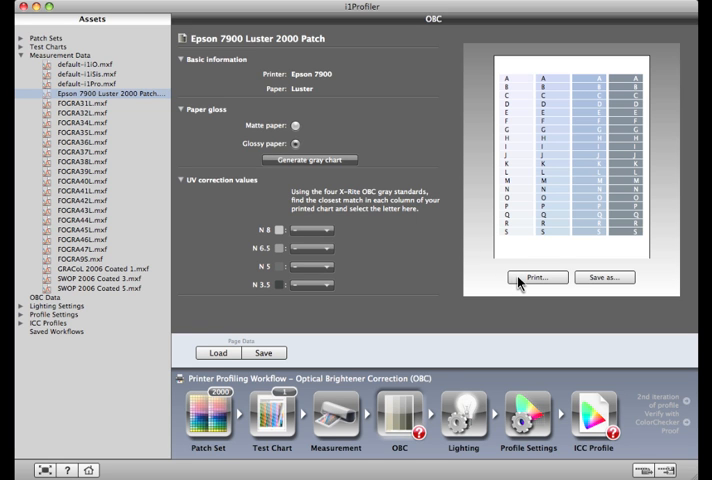
Pick the closest-matching patches in the chart columns to set the UV correction values
click(536, 276)
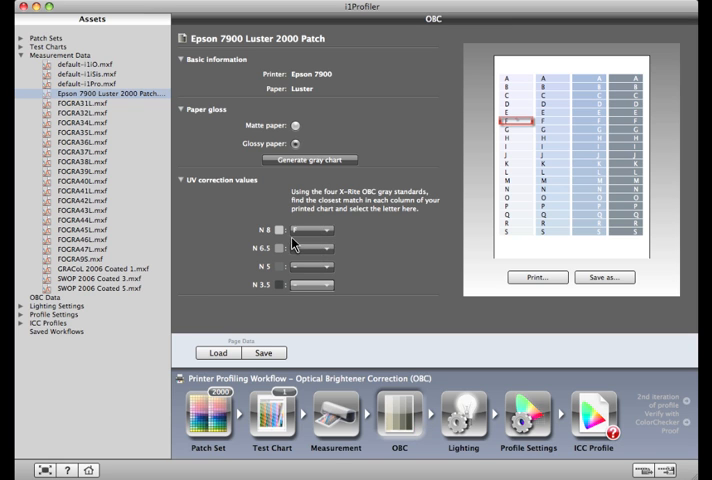
click(312, 230)
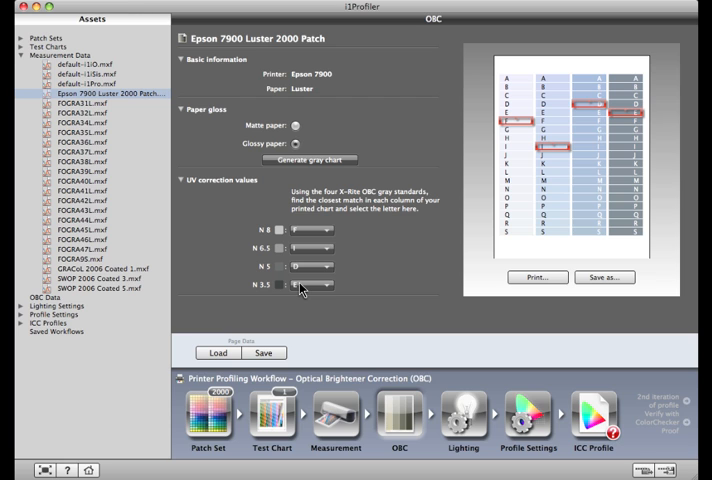
mouse_move(240, 336)
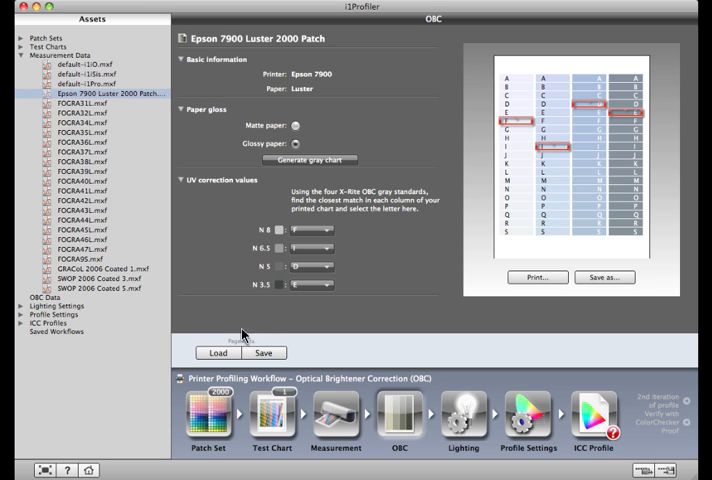
Leave the OBC workflow and return to the Workflow Selector
click(68, 472)
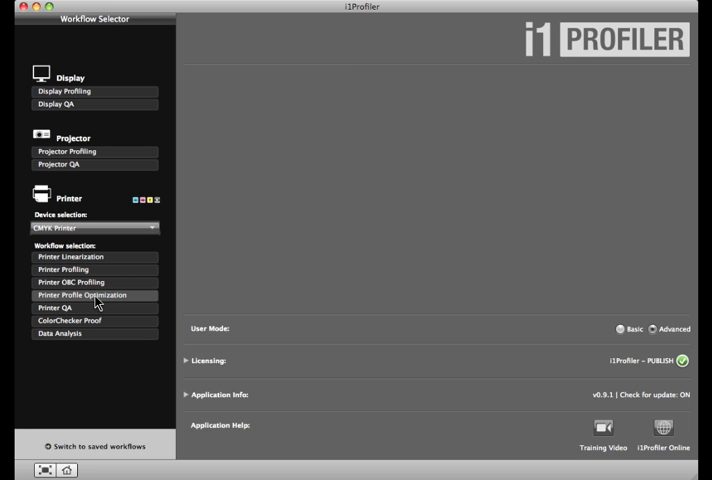
Launch Profile Optimization with Epson 7900 Luster 2000 as source and expand the Smart patch generator
click(88, 294)
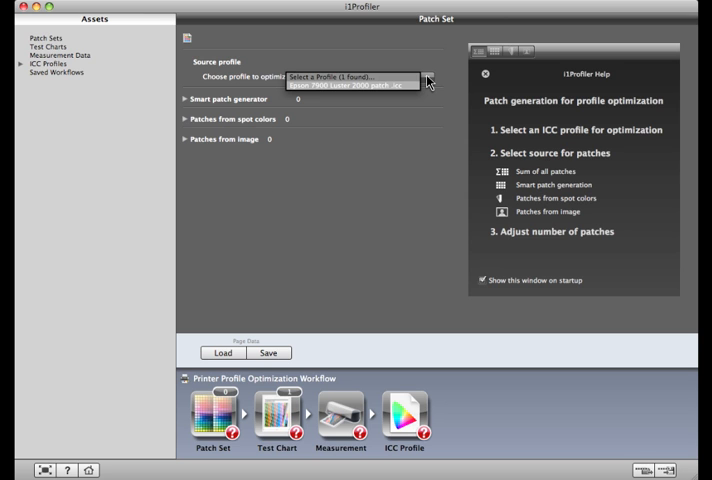
click(352, 84)
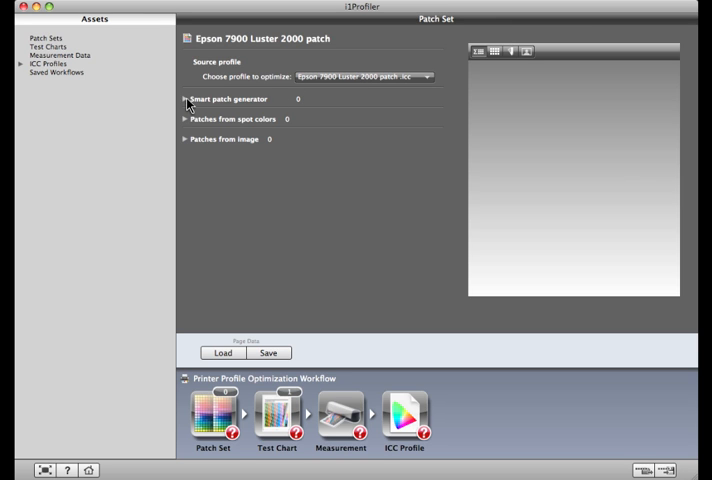
click(184, 104)
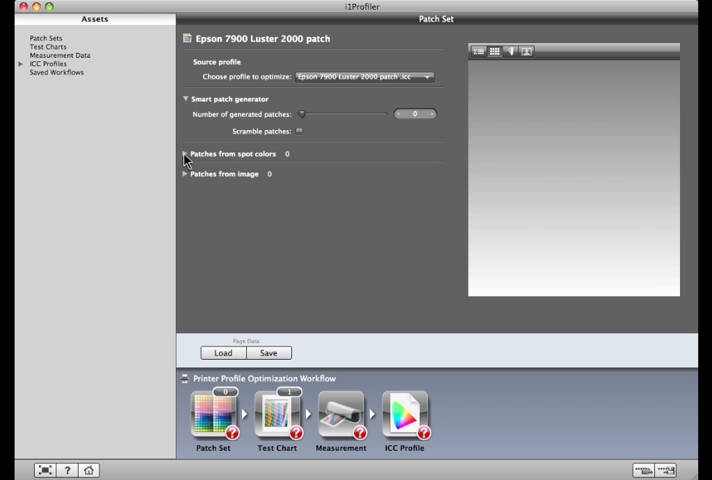
Export the Summer Colors palette from PANTONE Color Manager and load its six spot colours from the .cxf file
click(176, 154)
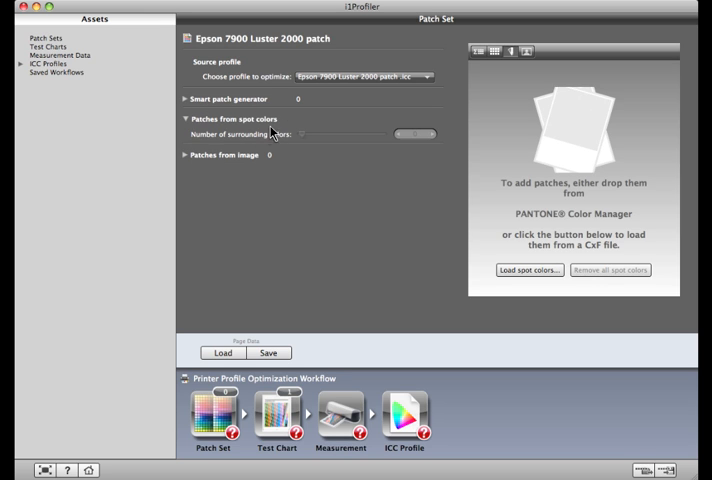
mouse_move(288, 128)
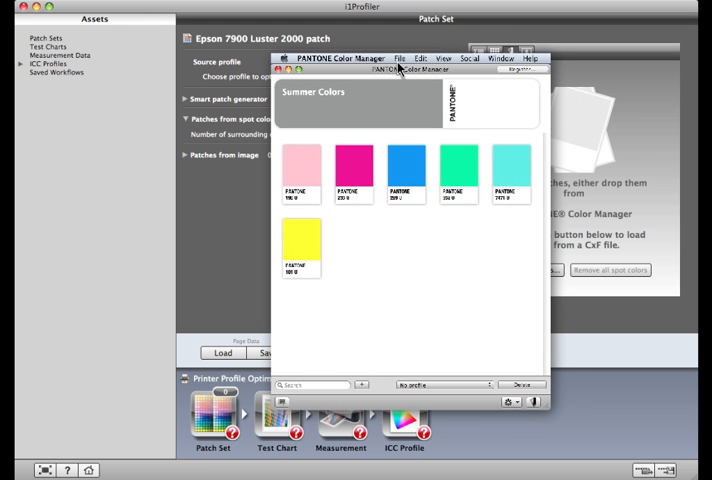
click(412, 58)
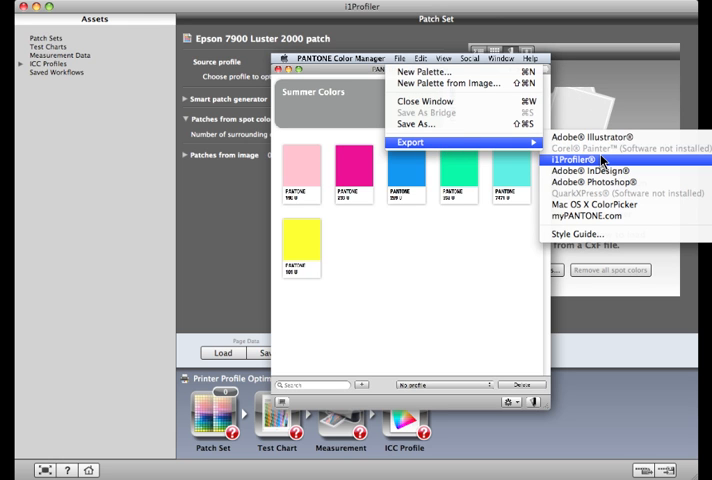
click(572, 160)
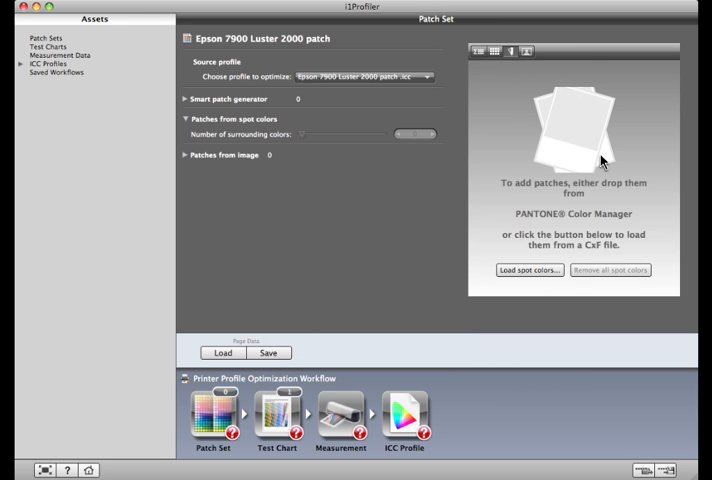
mouse_move(530, 272)
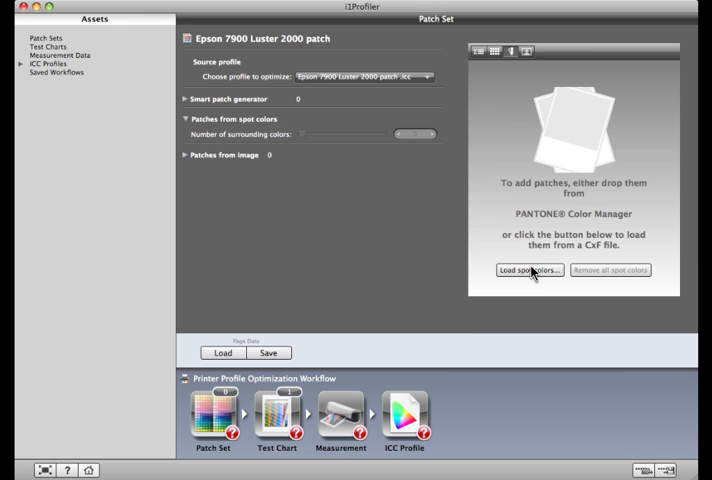
click(528, 272)
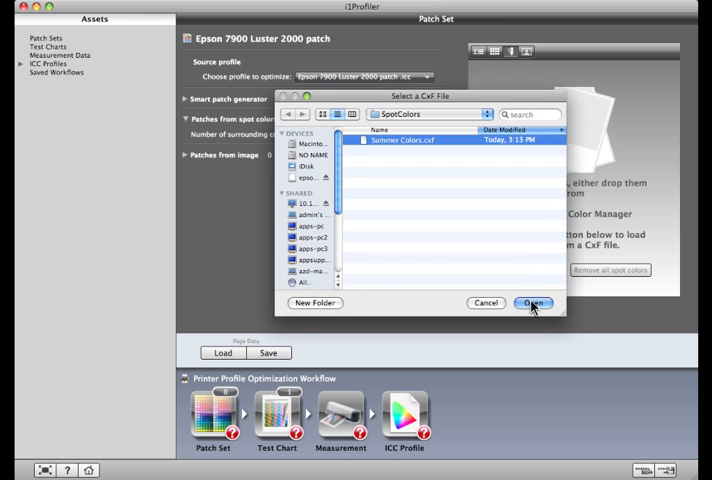
click(528, 304)
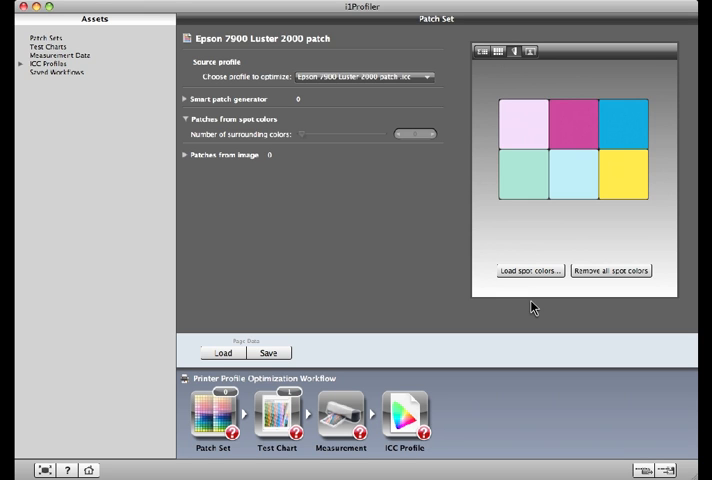
mouse_move(360, 234)
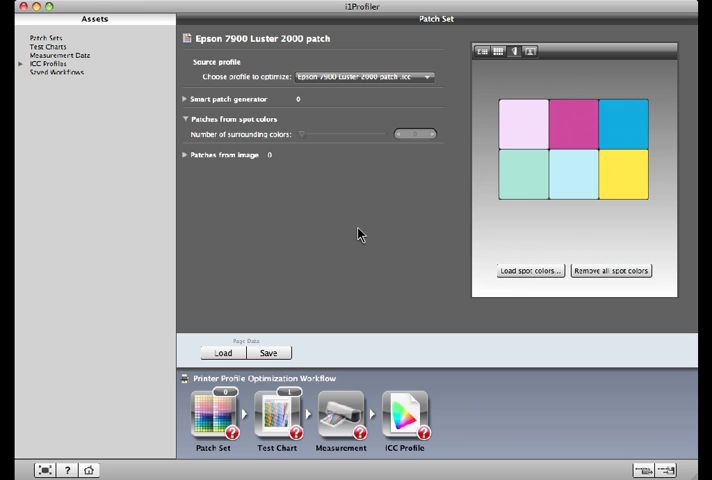
Drag the landscape photo onto the Patches from Image drop area to extract its colour patches
click(184, 156)
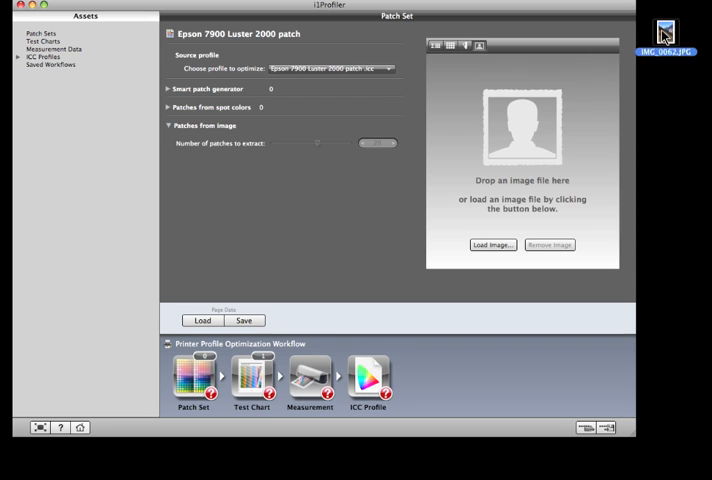
drag(662, 30, 524, 140)
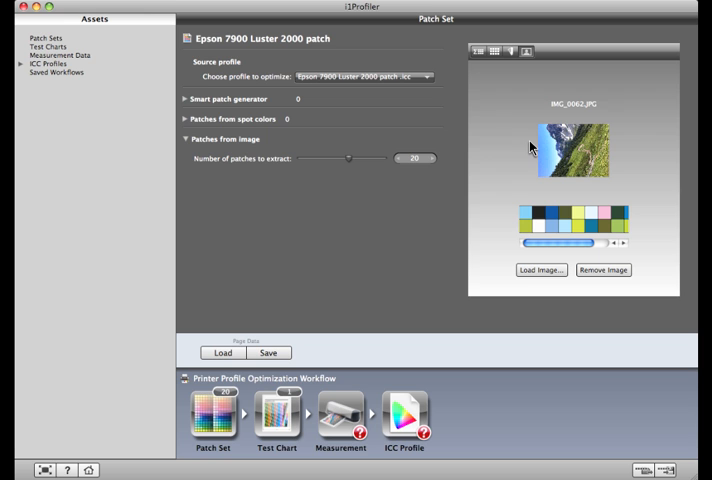
mouse_move(384, 308)
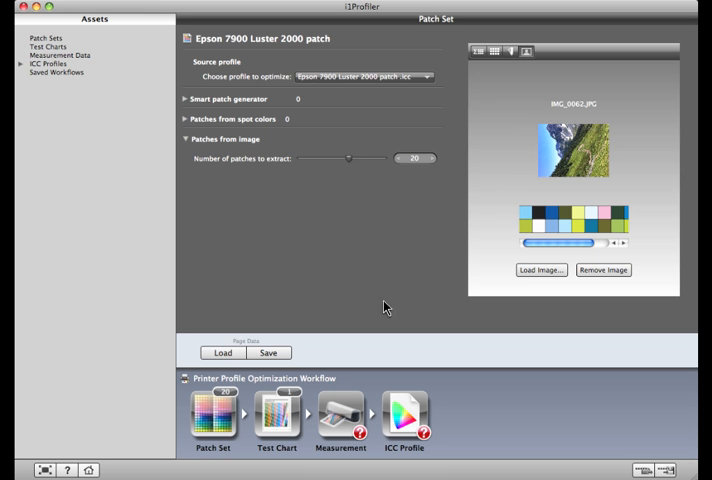
Measure the printed chart, then create and save the Epson 7900 Luster mountain spots_optimized profile
click(276, 414)
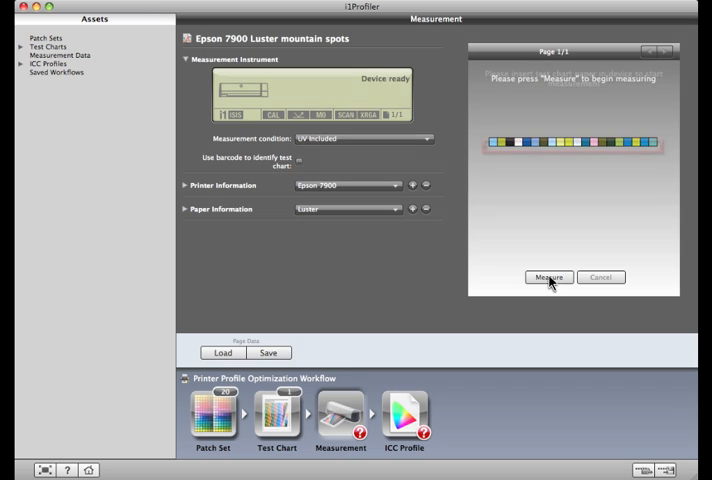
click(548, 278)
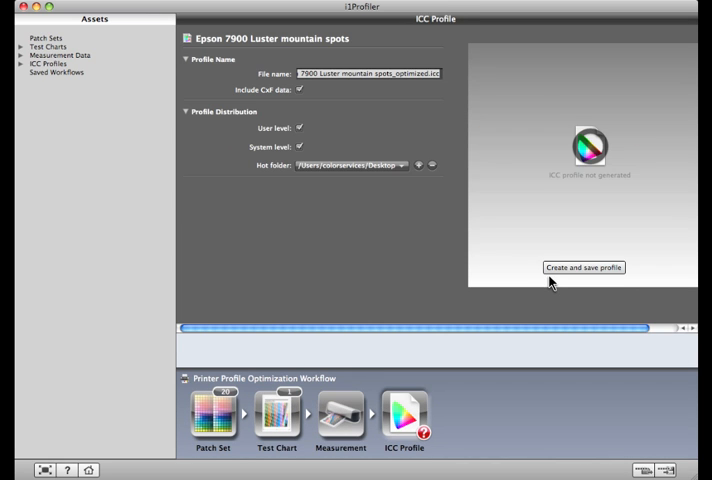
click(592, 268)
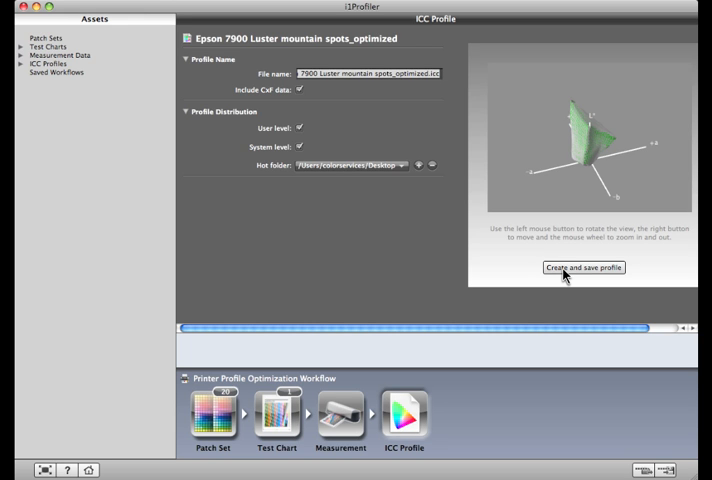
mouse_move(172, 440)
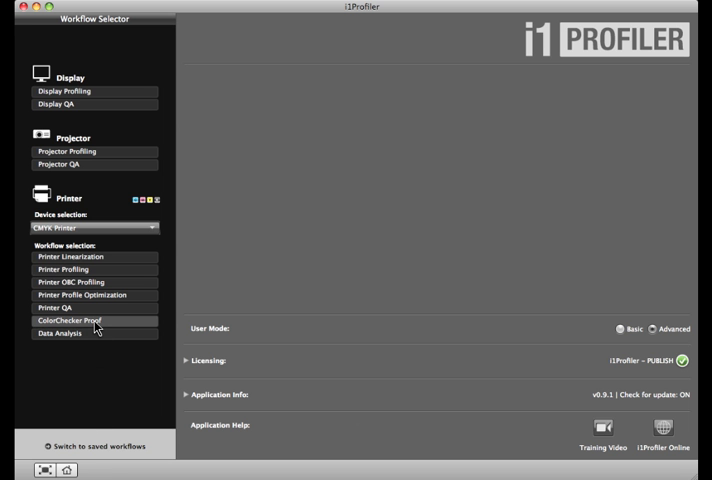
click(70, 320)
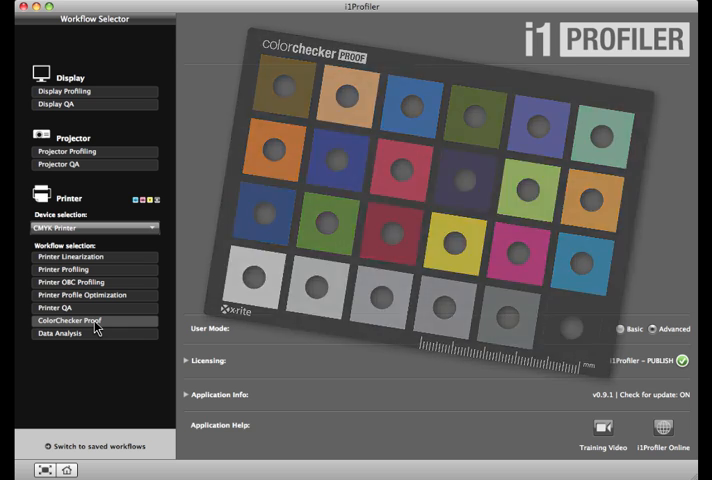
click(68, 320)
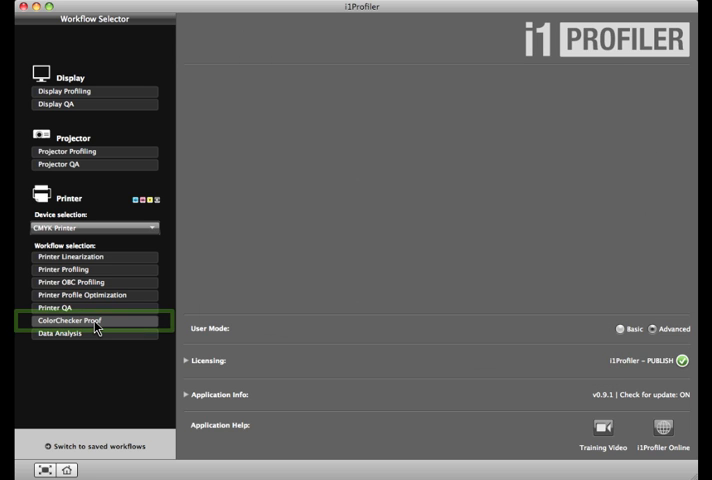
click(92, 320)
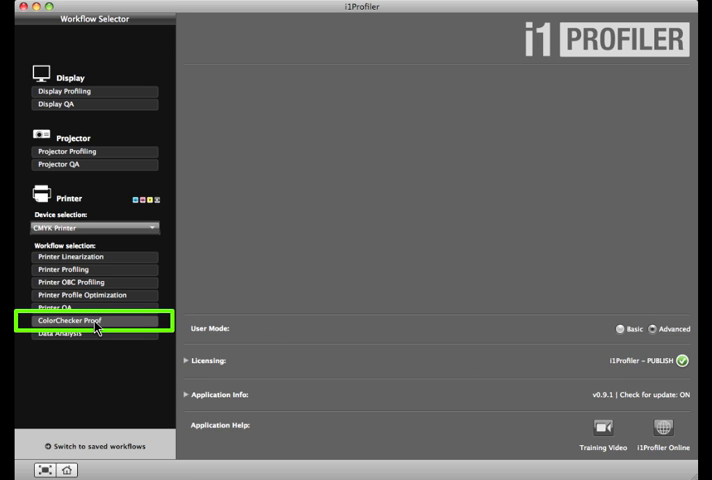
Load Epson 7900 Luster 2000 patch.icc into ColorChecker Proof and switch on the out-of-gamut indicator
click(94, 326)
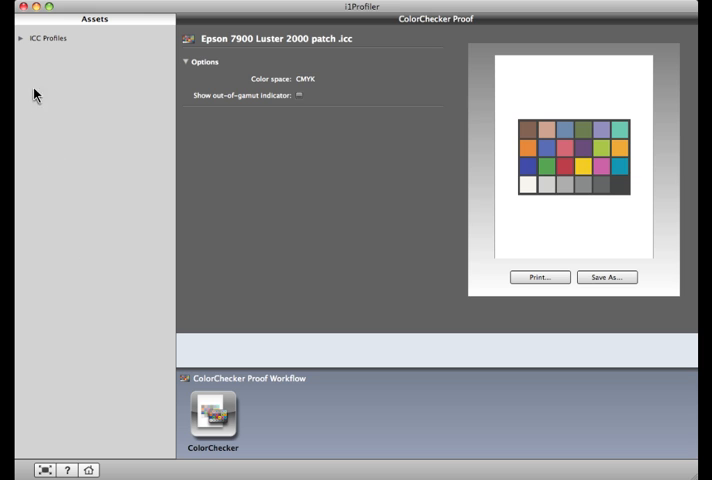
click(20, 36)
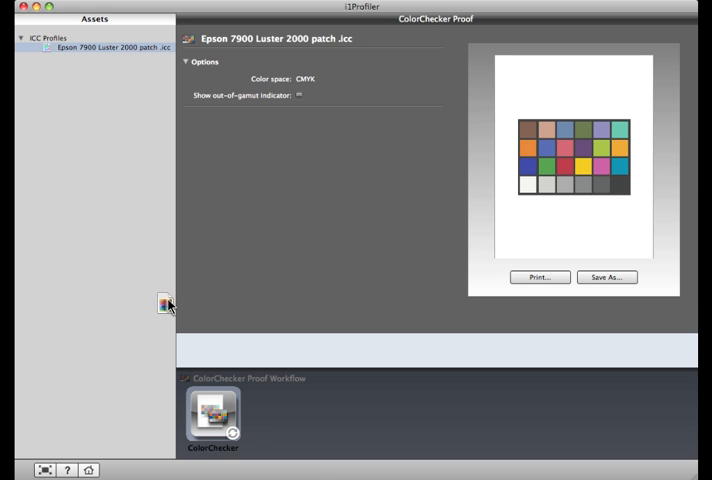
mouse_move(210, 404)
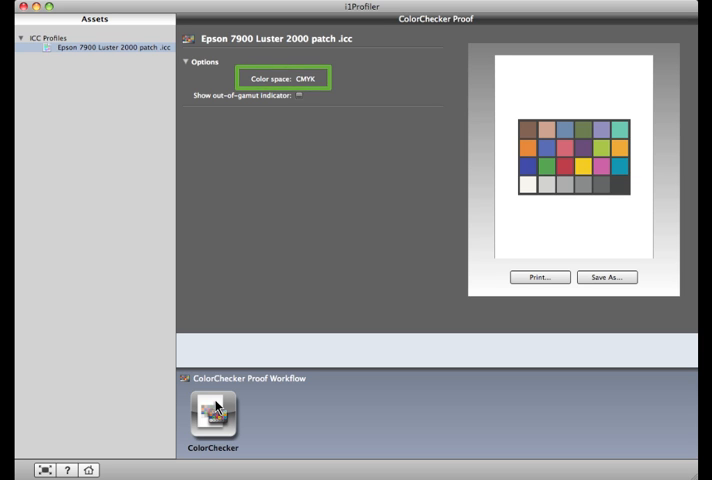
mouse_move(242, 308)
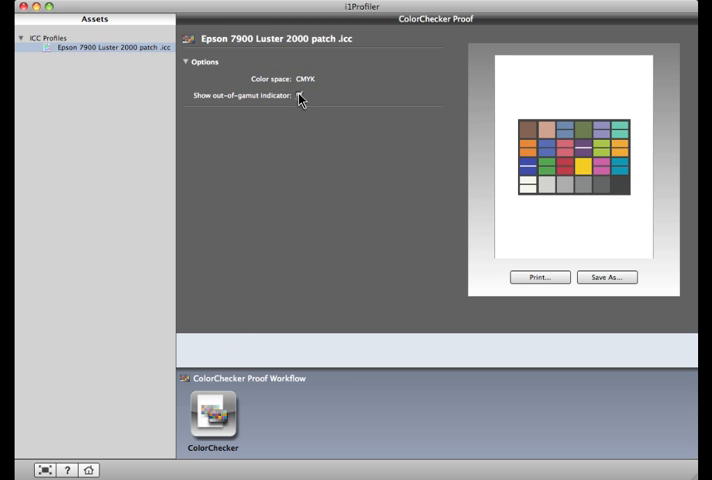
click(300, 98)
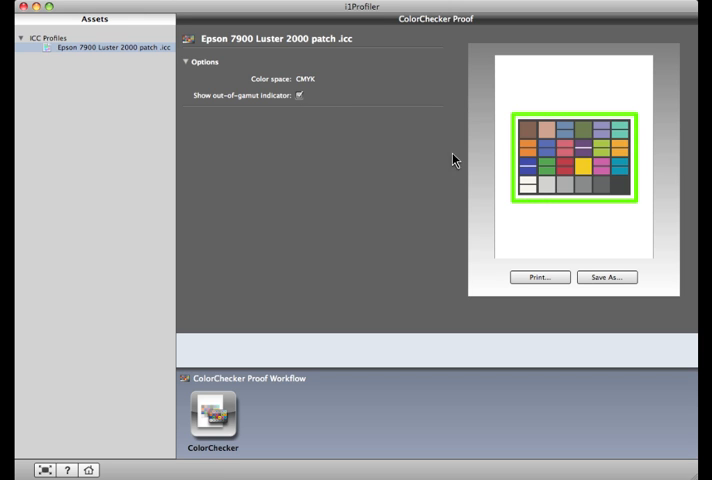
mouse_move(574, 208)
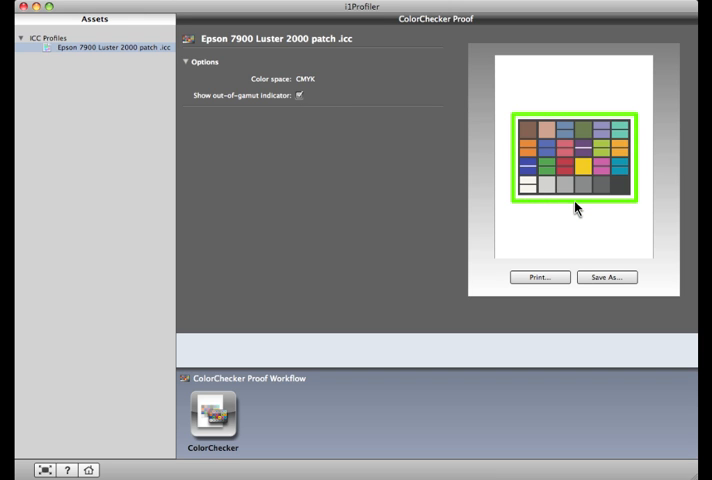
mouse_move(552, 184)
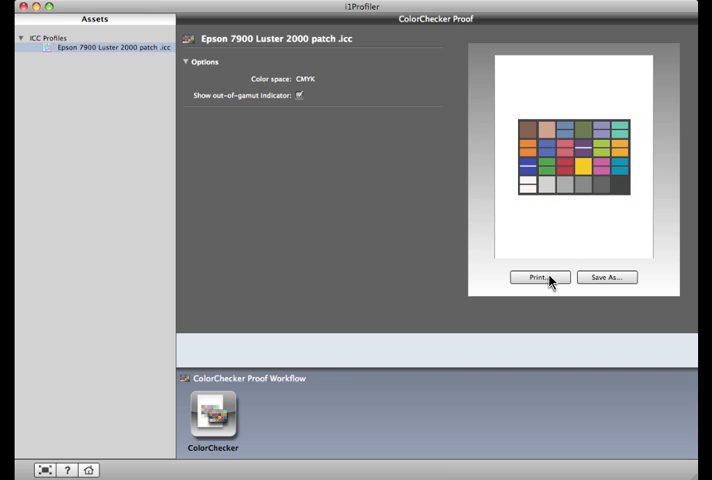
mouse_move(624, 282)
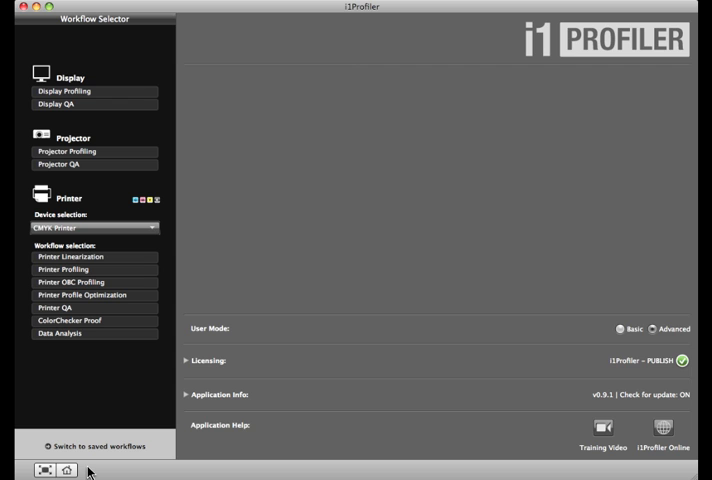
mouse_move(94, 268)
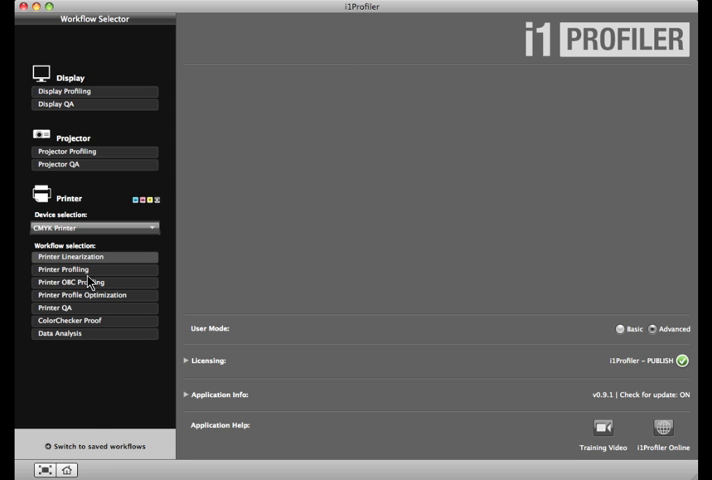
click(90, 282)
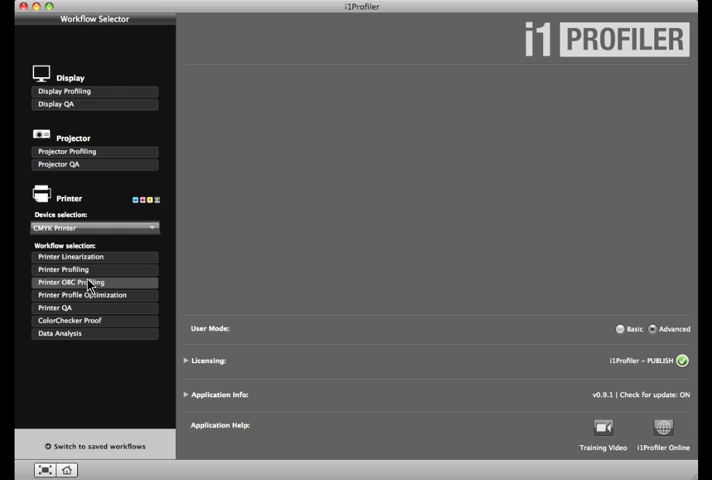